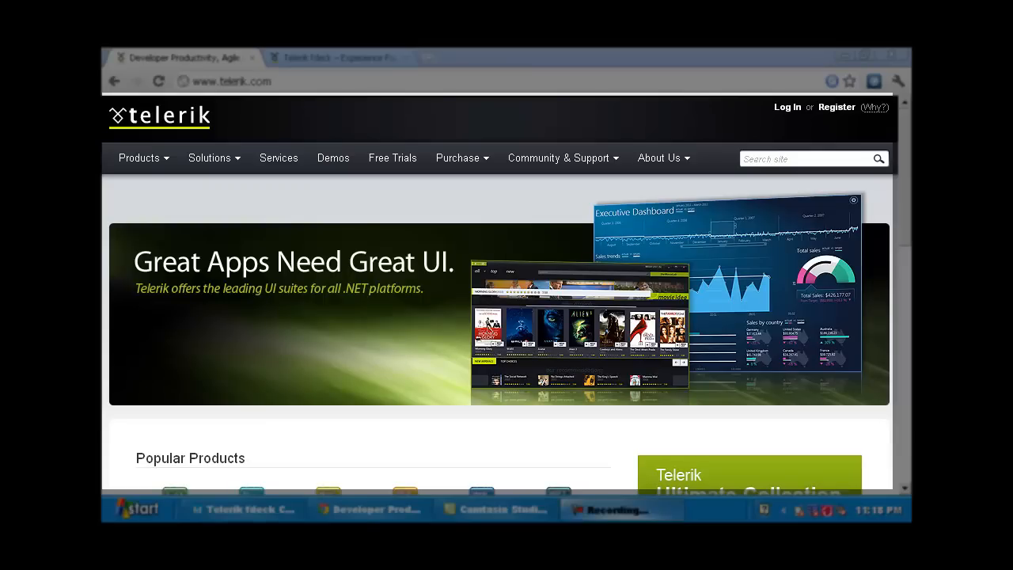
pyautogui.moveTo(372, 294)
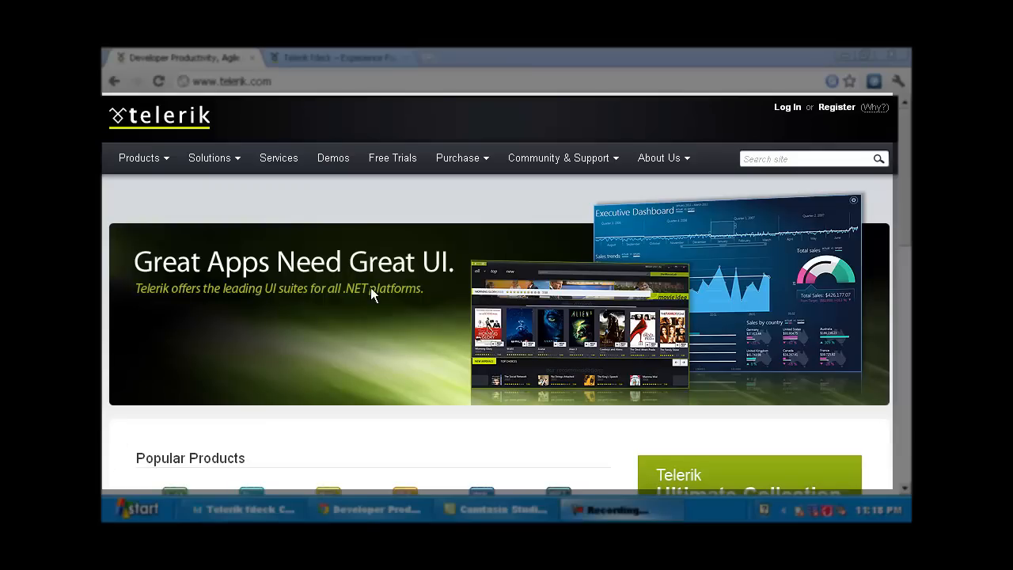
pyautogui.moveTo(329, 286)
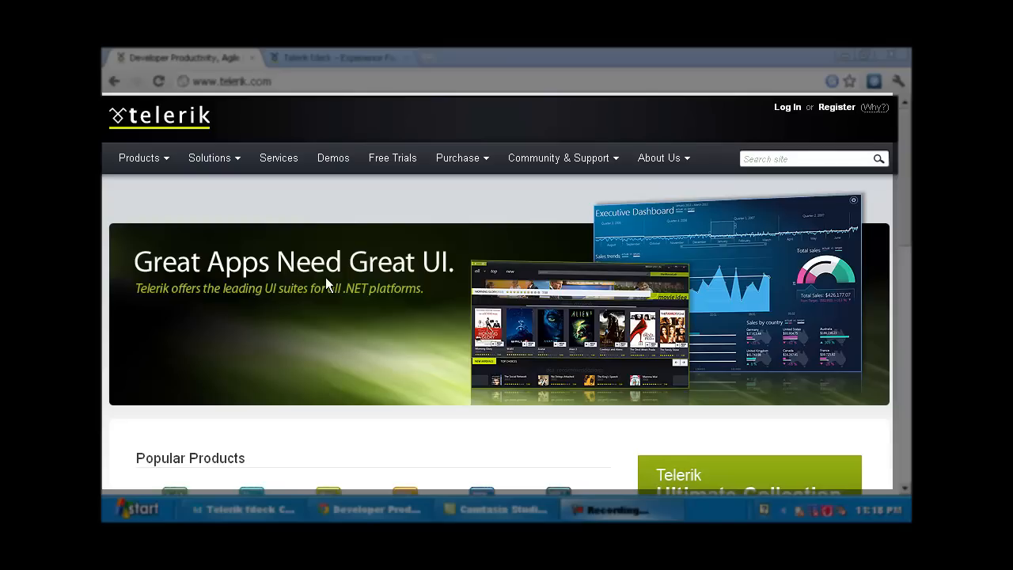
pyautogui.moveTo(391, 289)
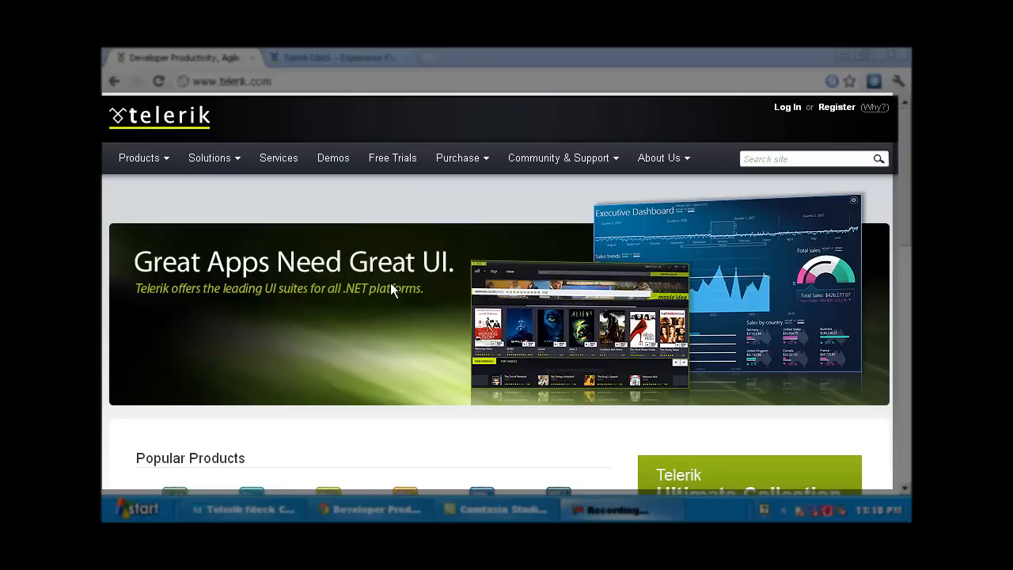
pyautogui.moveTo(331, 298)
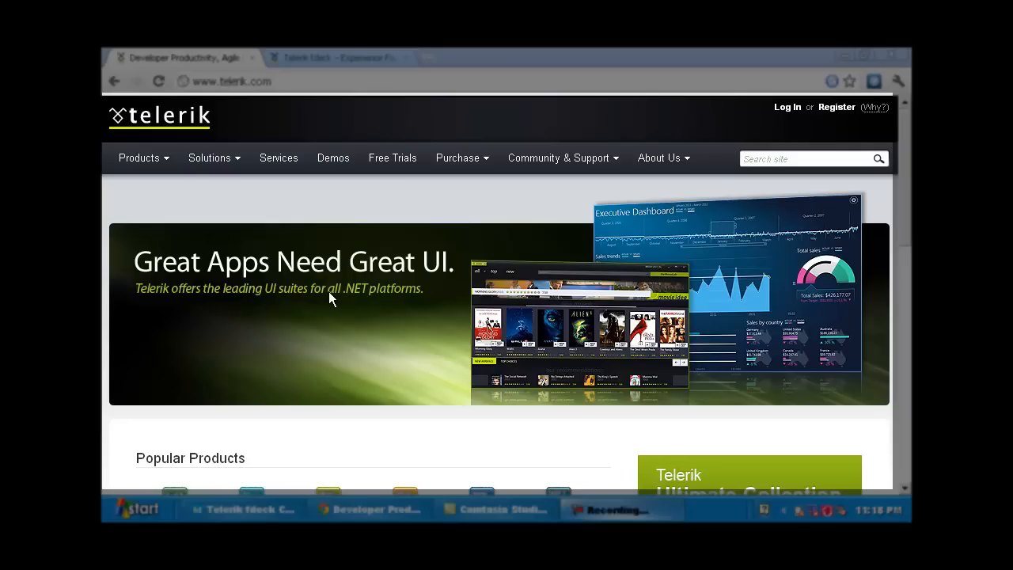
pyautogui.moveTo(486, 355)
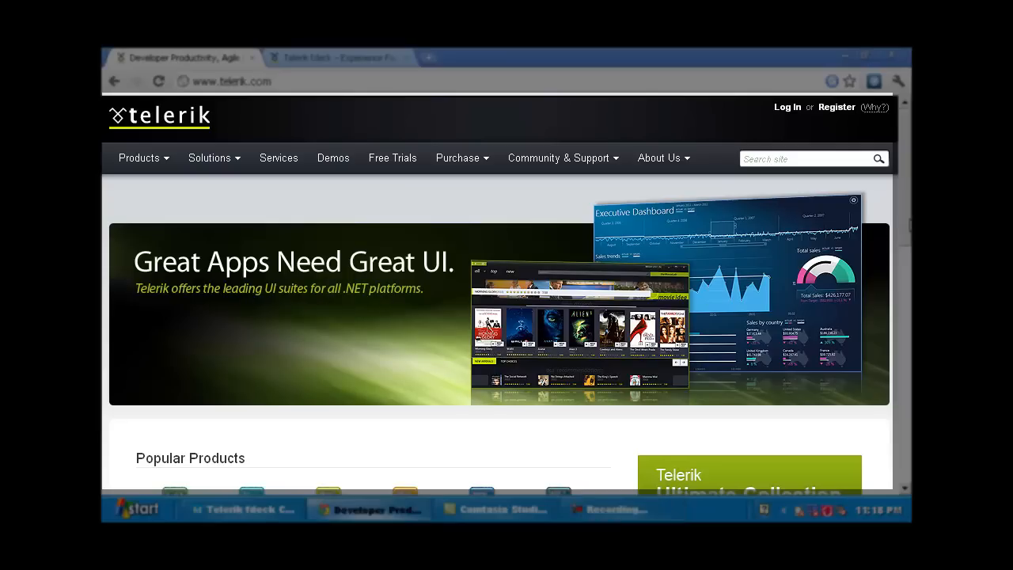
# Switch Chrome to the 'Telerik fdeck – Experience Facebook' tab showing the Free Trials install page
pyautogui.scroll(-3)
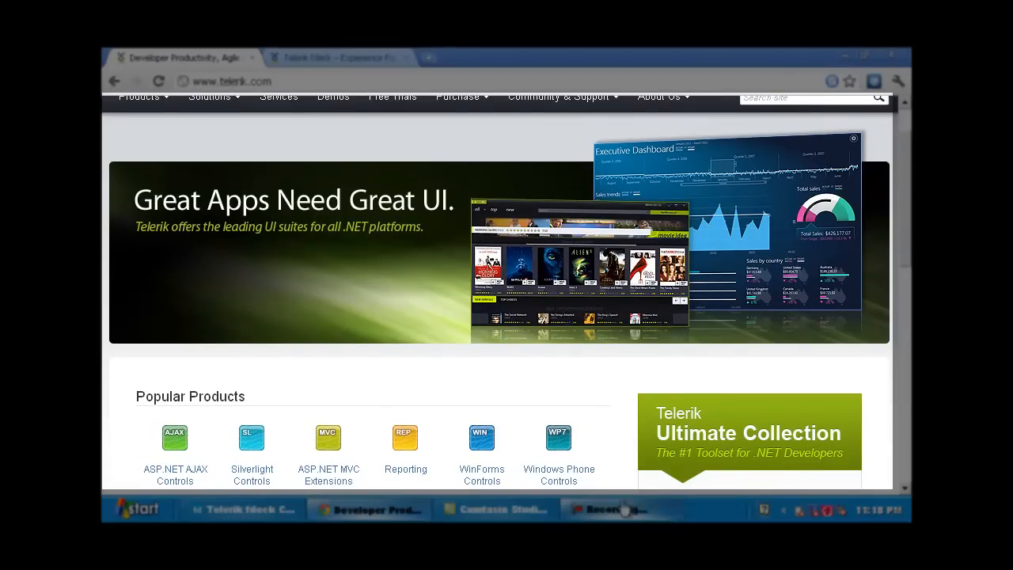
pyautogui.moveTo(443, 479)
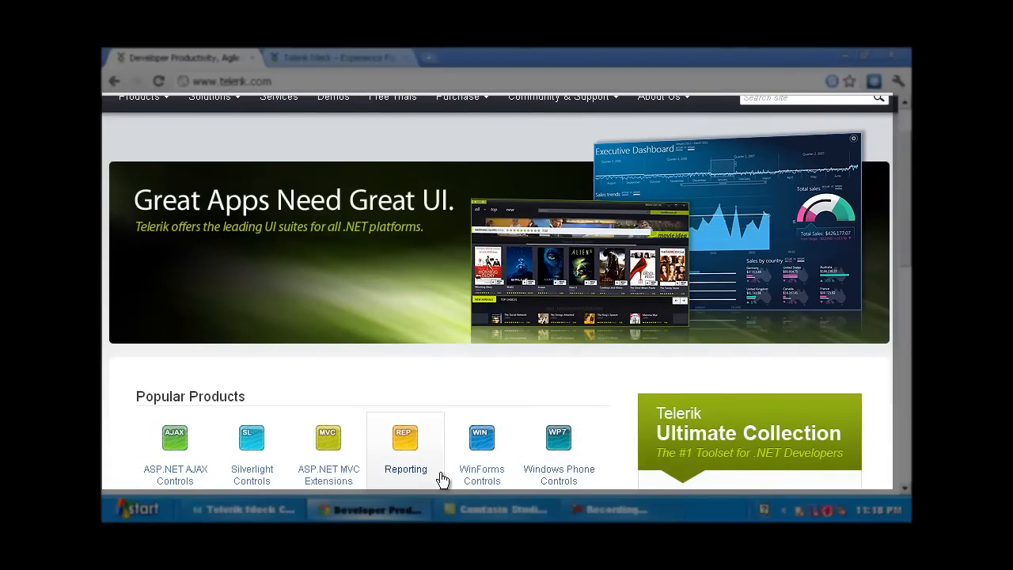
pyautogui.moveTo(375, 446)
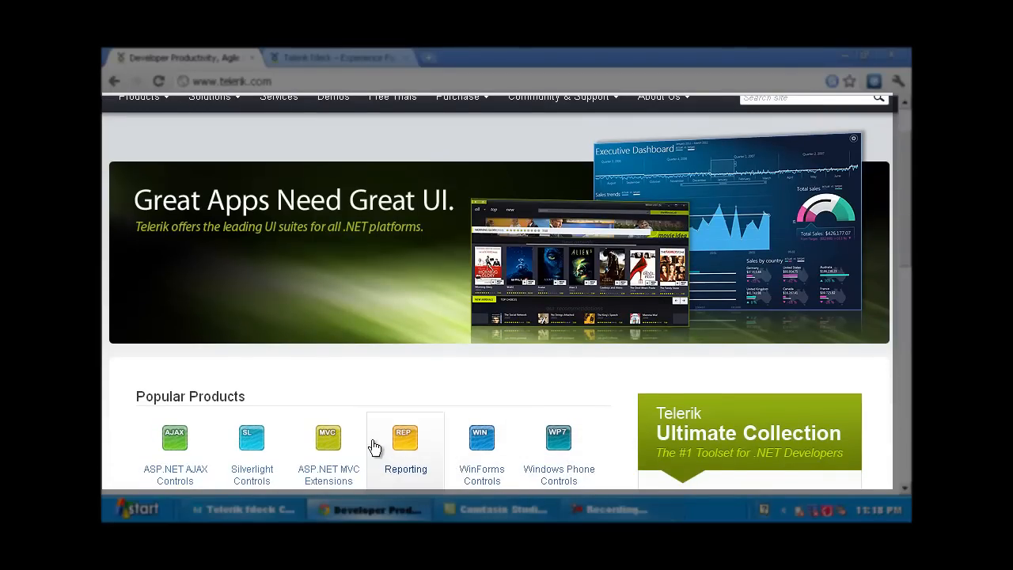
pyautogui.moveTo(328, 443)
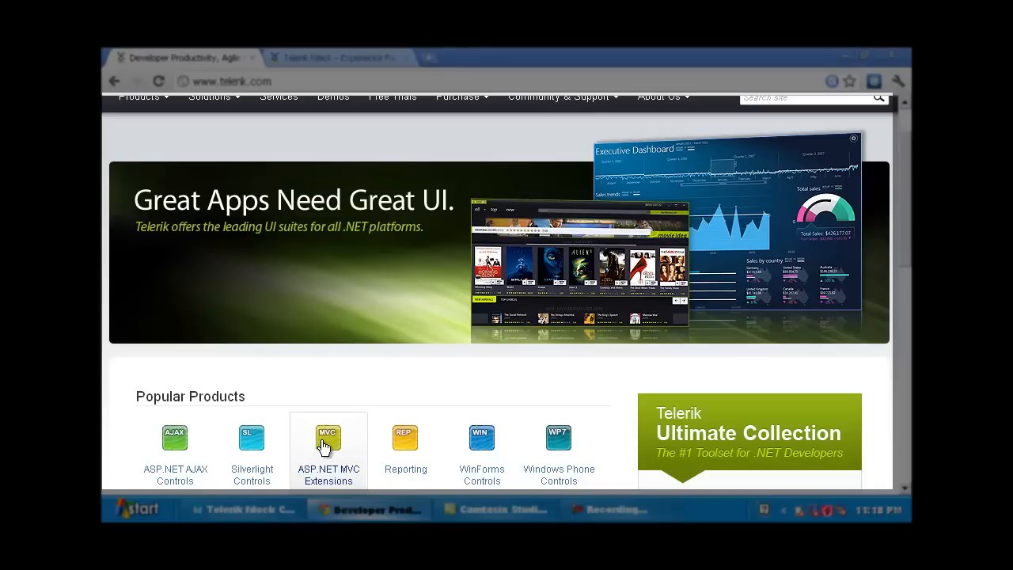
pyautogui.moveTo(324, 453)
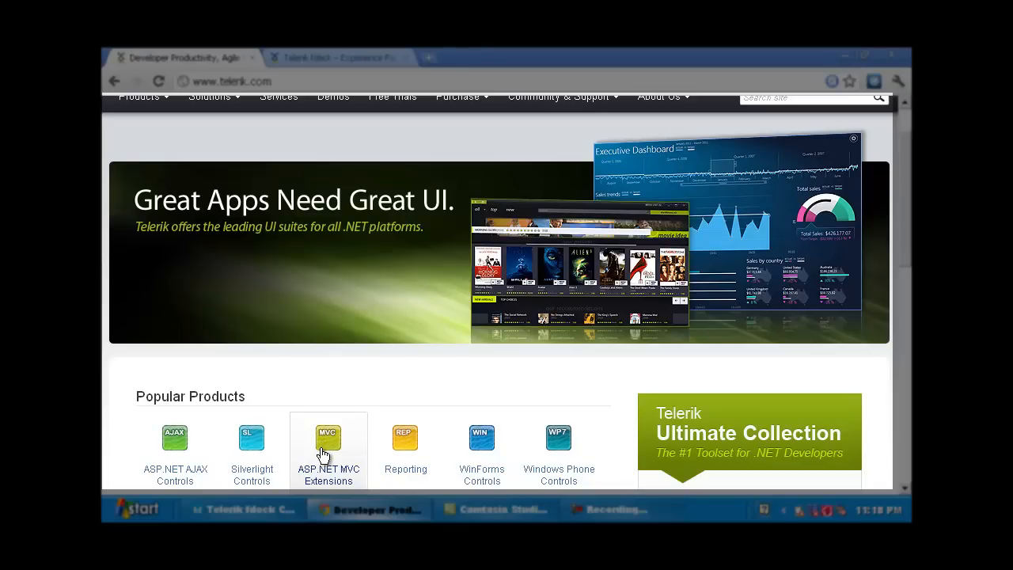
pyautogui.moveTo(175, 451)
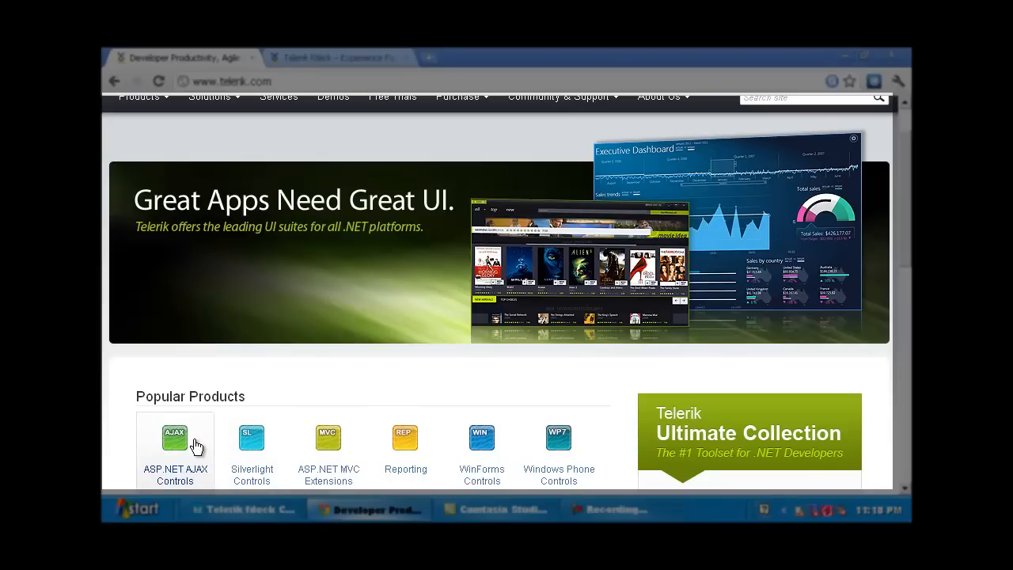
pyautogui.scroll(3)
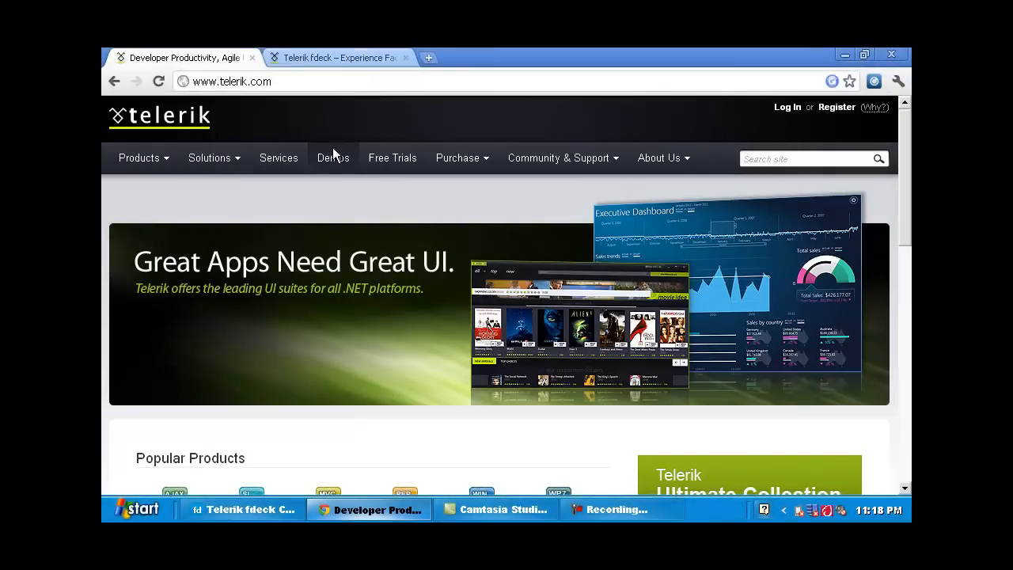
pyautogui.click(340, 57)
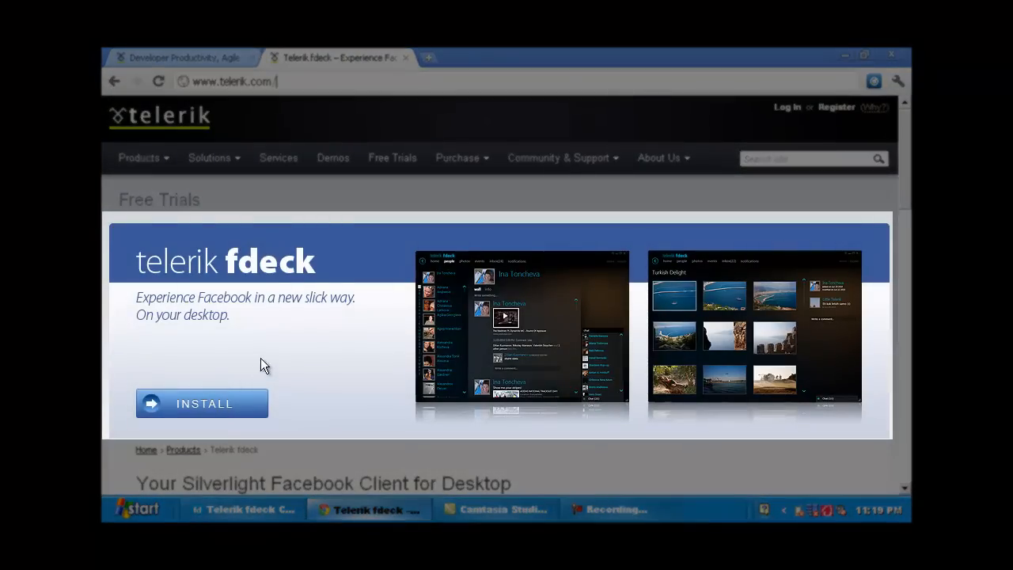
pyautogui.moveTo(224, 413)
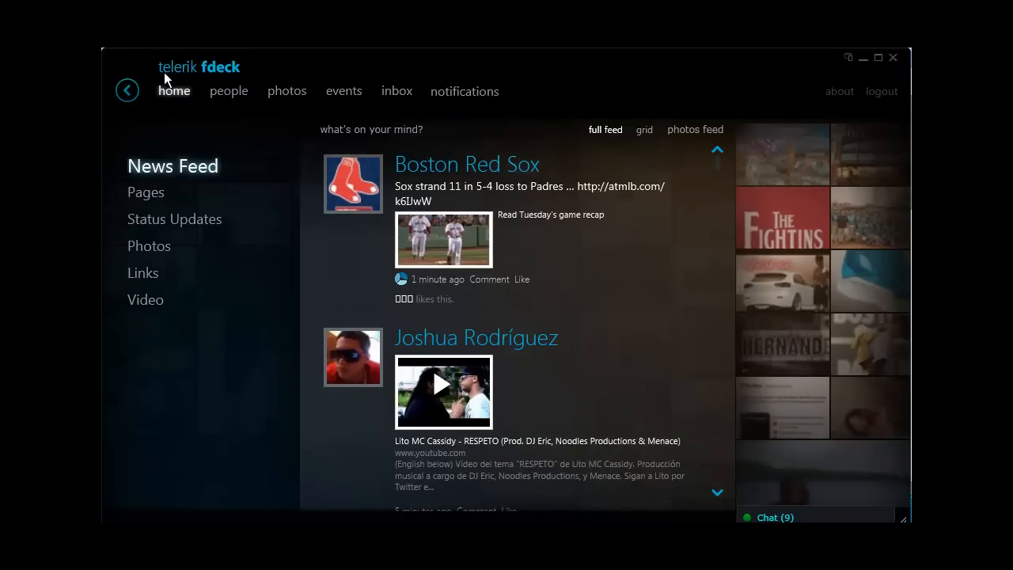
pyautogui.moveTo(162, 90)
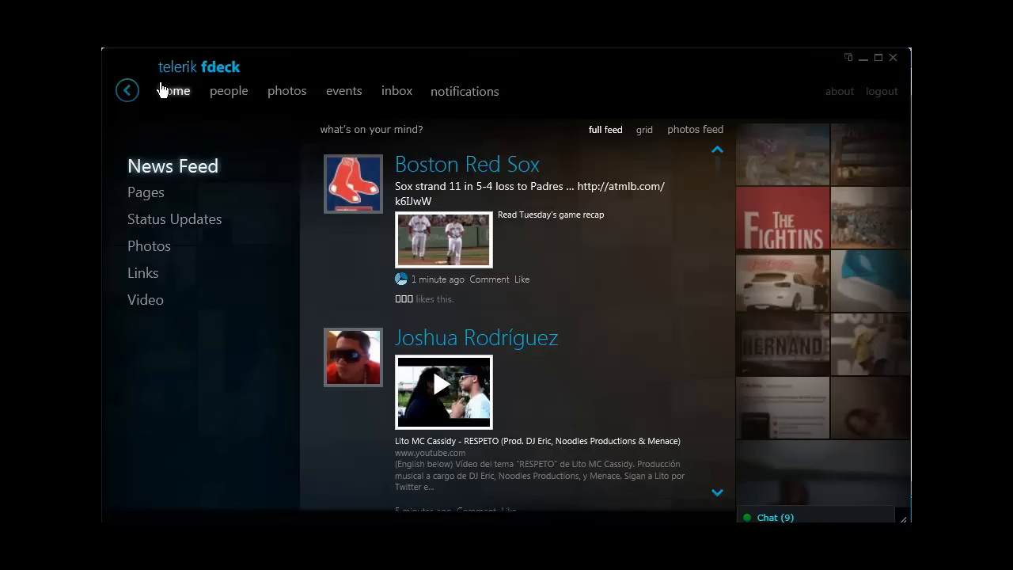
pyautogui.moveTo(341, 220)
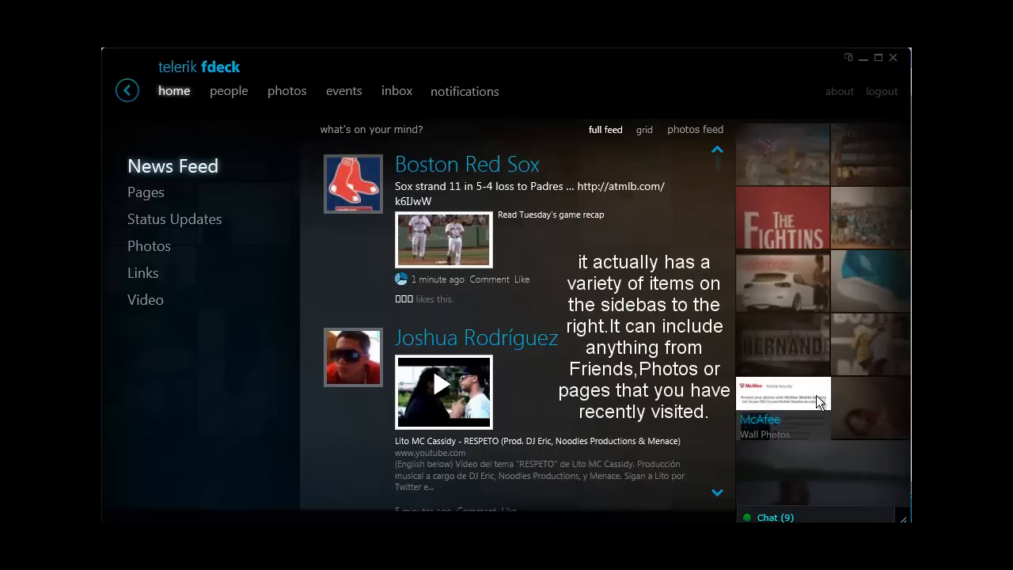
pyautogui.moveTo(800, 405)
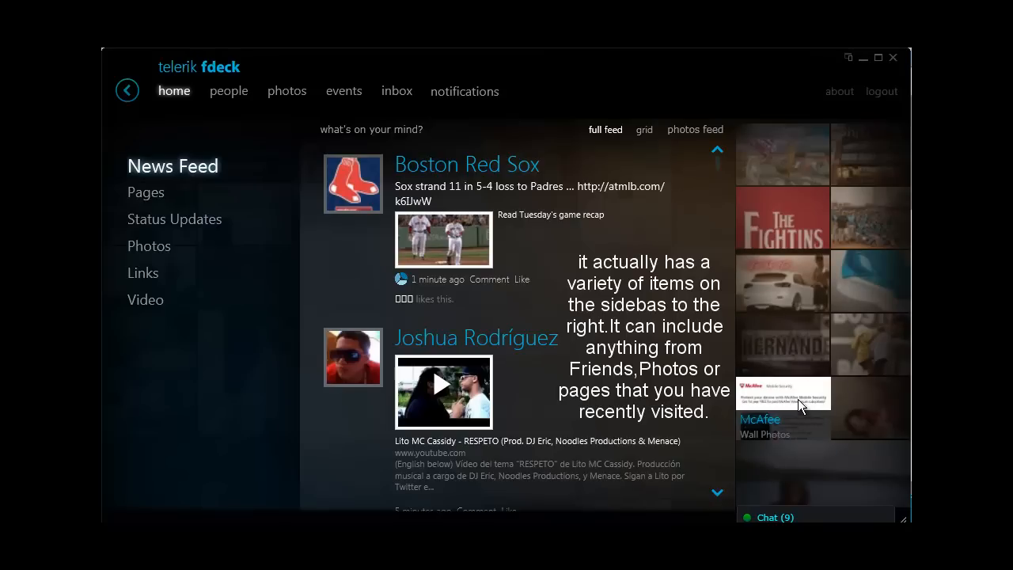
pyautogui.moveTo(766, 425)
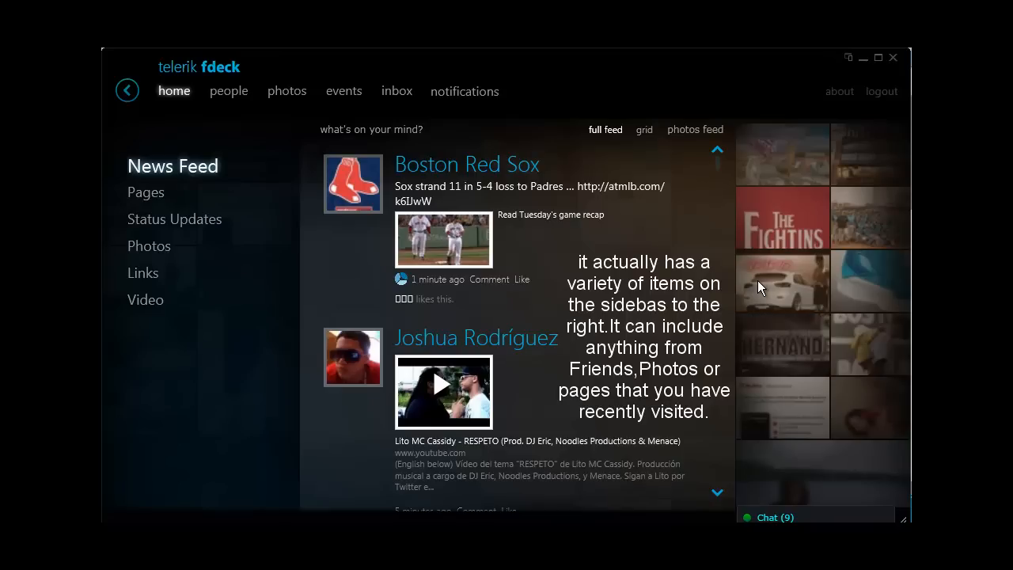
pyautogui.moveTo(107, 208)
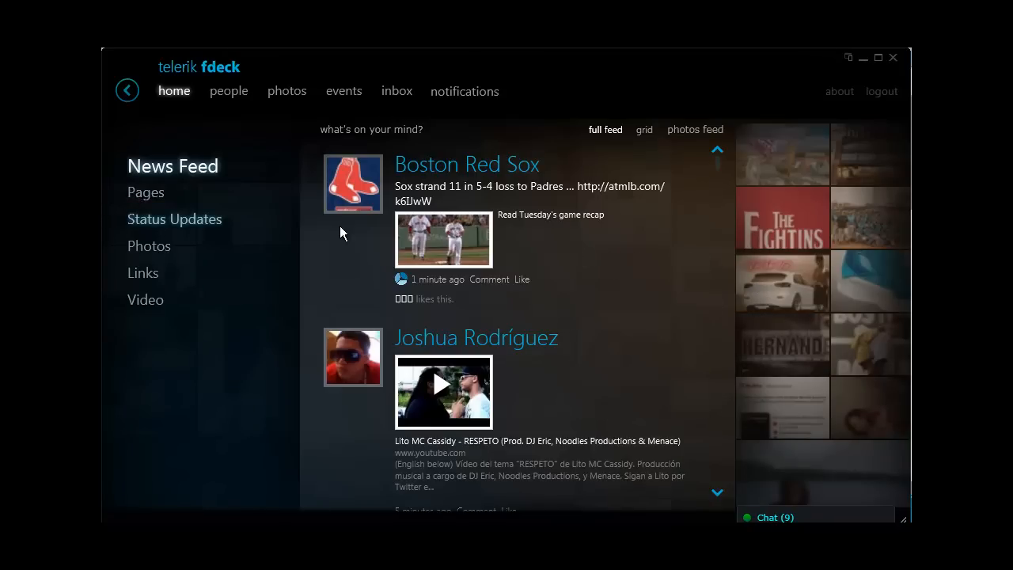
pyautogui.moveTo(267, 105)
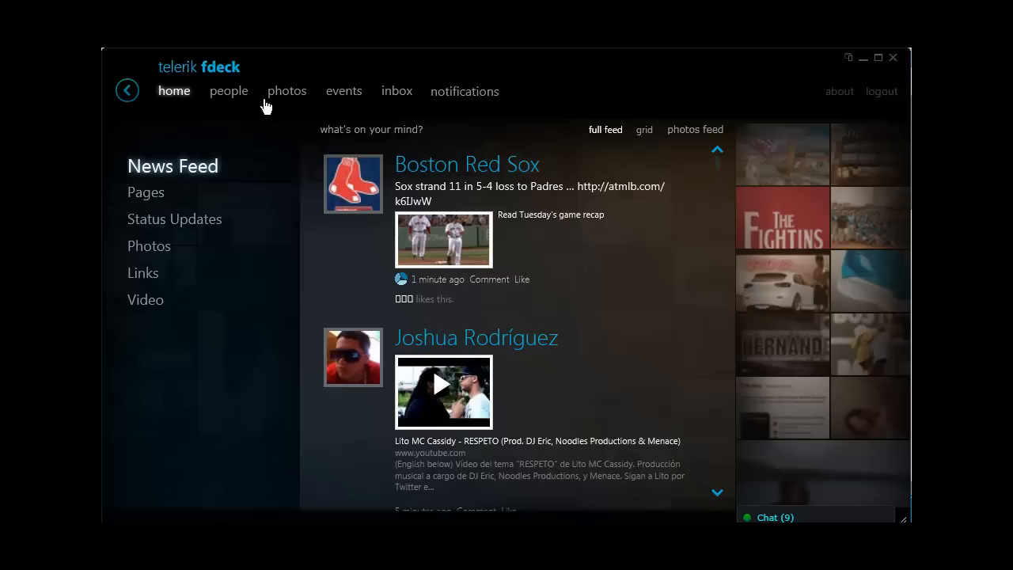
pyautogui.moveTo(244, 83)
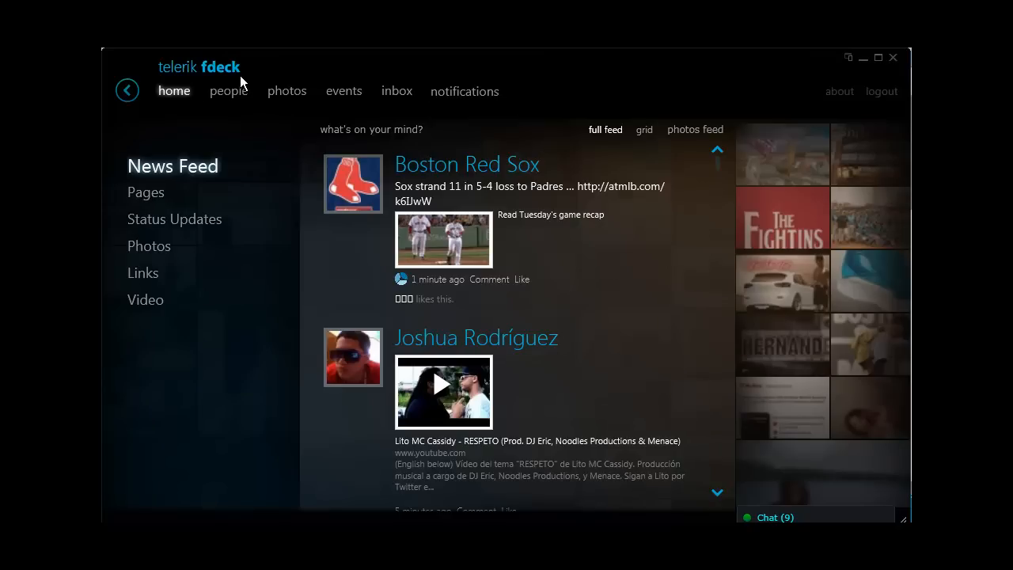
pyautogui.moveTo(448, 100)
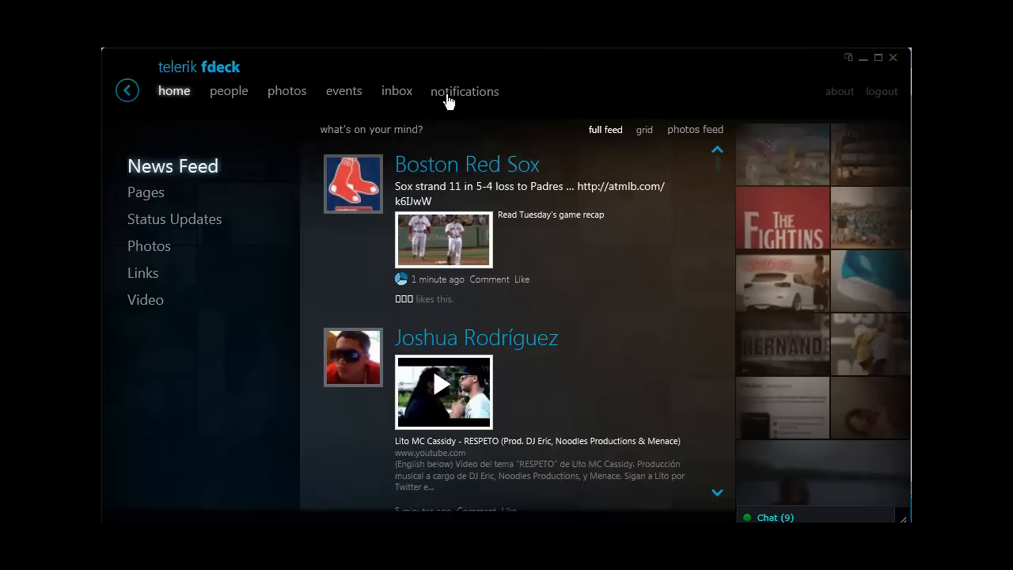
pyautogui.moveTo(448, 129)
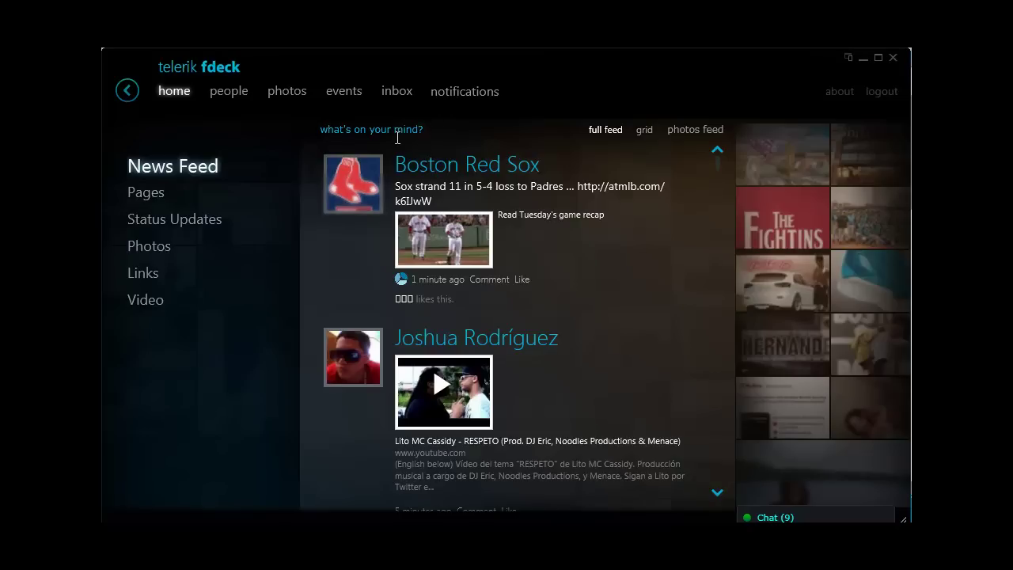
pyautogui.click(370, 129)
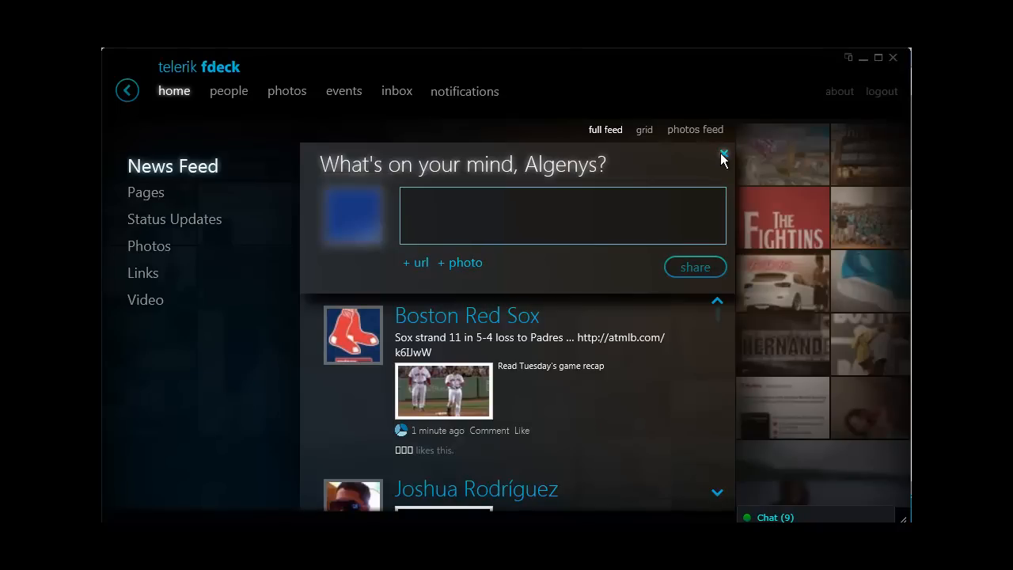
pyautogui.click(722, 154)
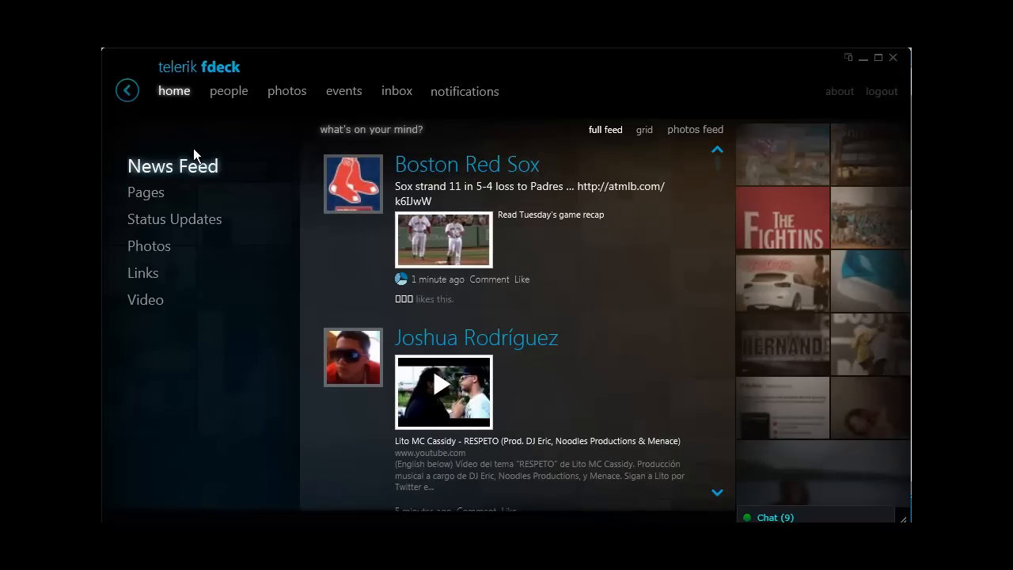
pyautogui.moveTo(148, 226)
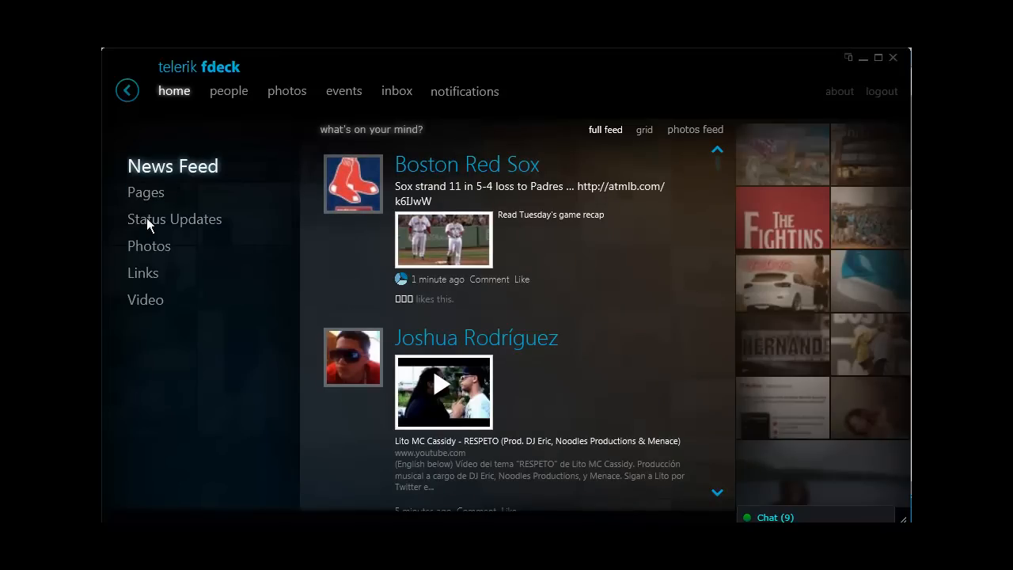
pyautogui.moveTo(208, 95)
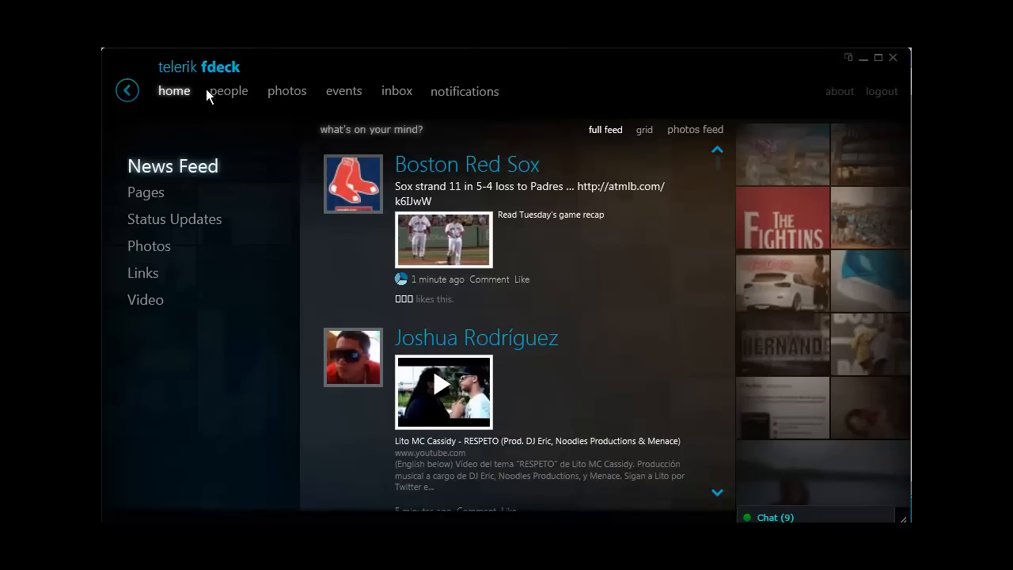
pyautogui.moveTo(464, 91)
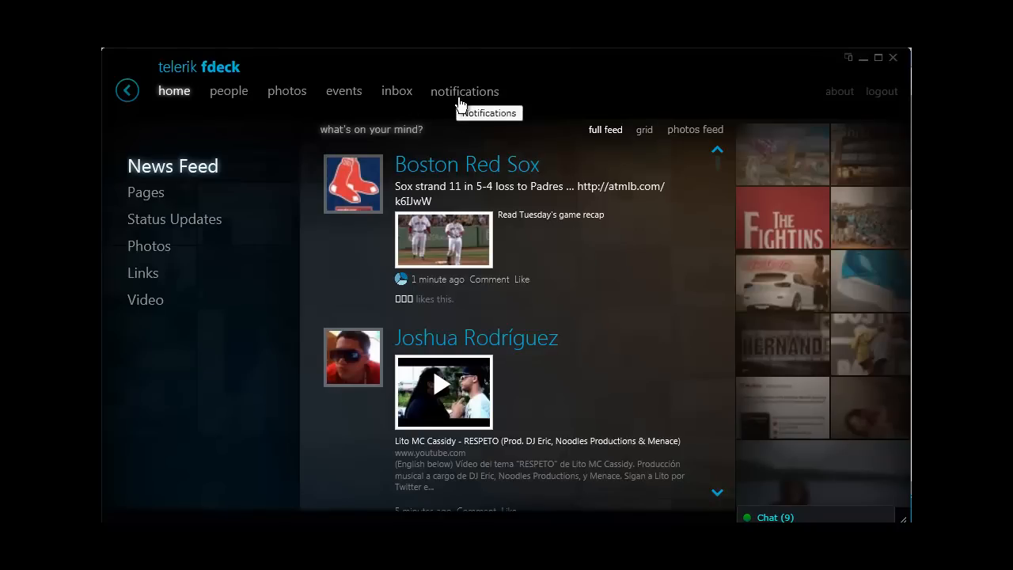
pyautogui.moveTo(246, 97)
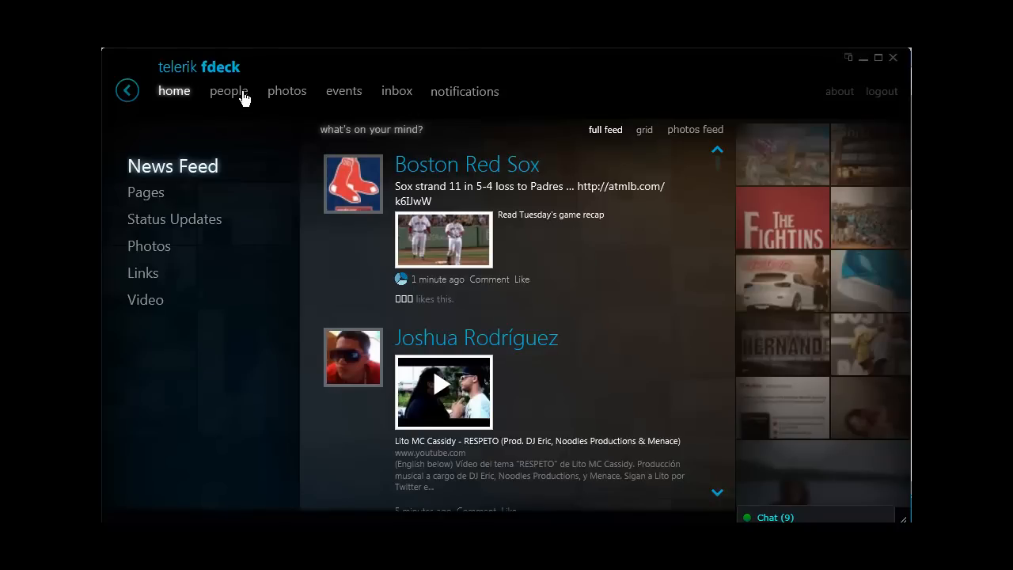
pyautogui.click(228, 91)
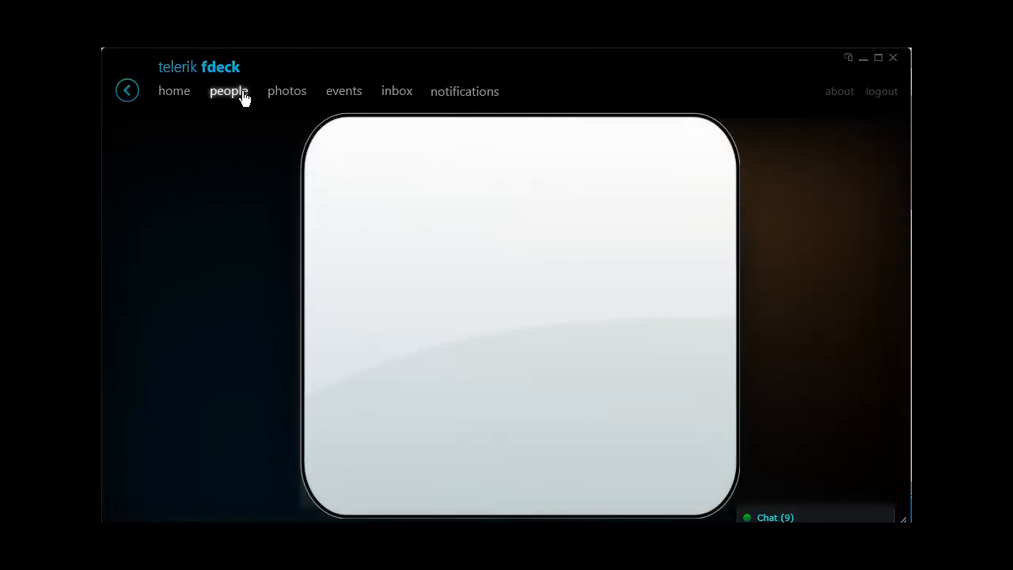
pyautogui.click(228, 91)
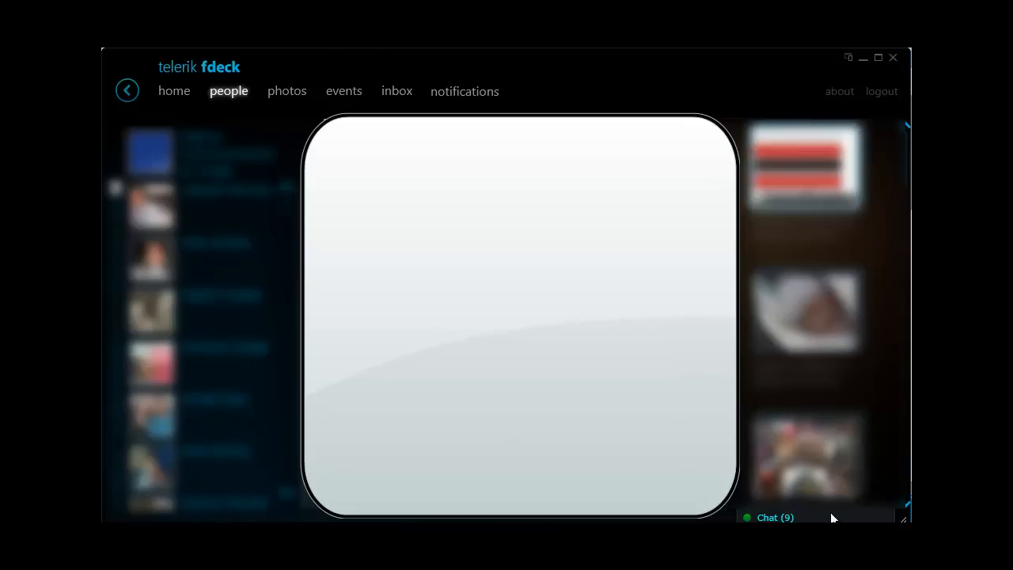
pyautogui.moveTo(297, 93)
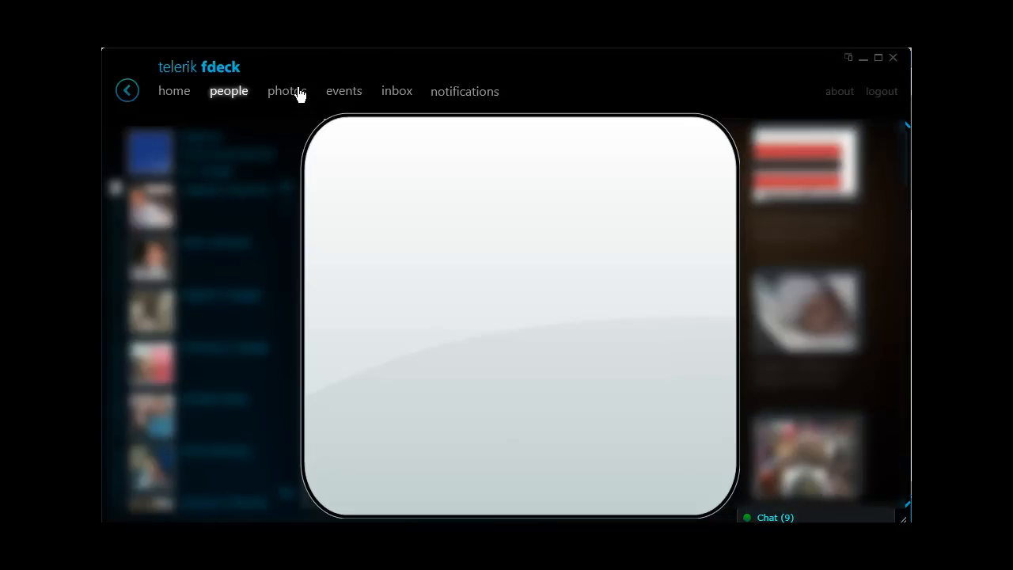
pyautogui.moveTo(346, 95)
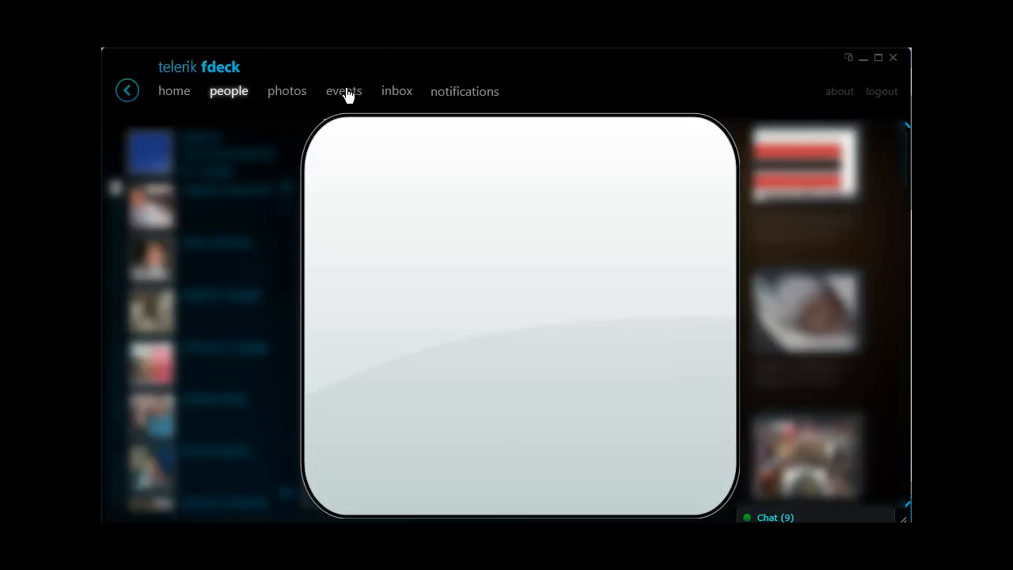
pyautogui.click(397, 91)
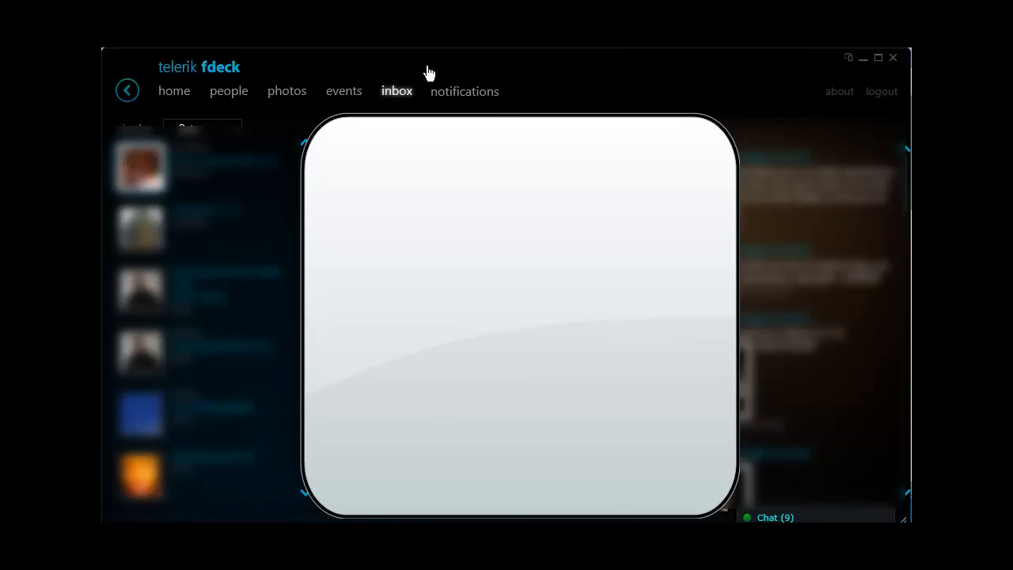
pyautogui.moveTo(174, 95)
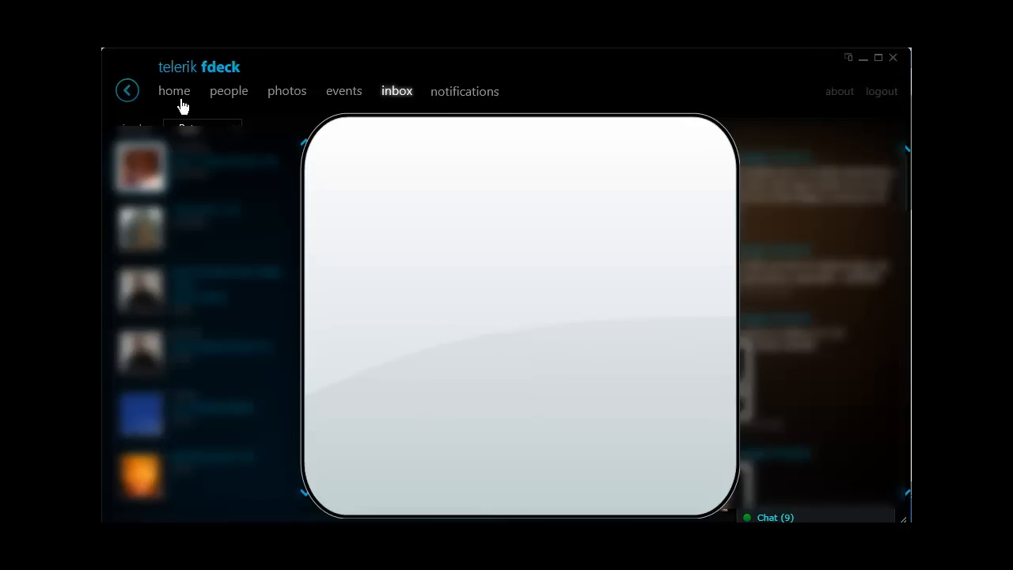
pyautogui.click(174, 91)
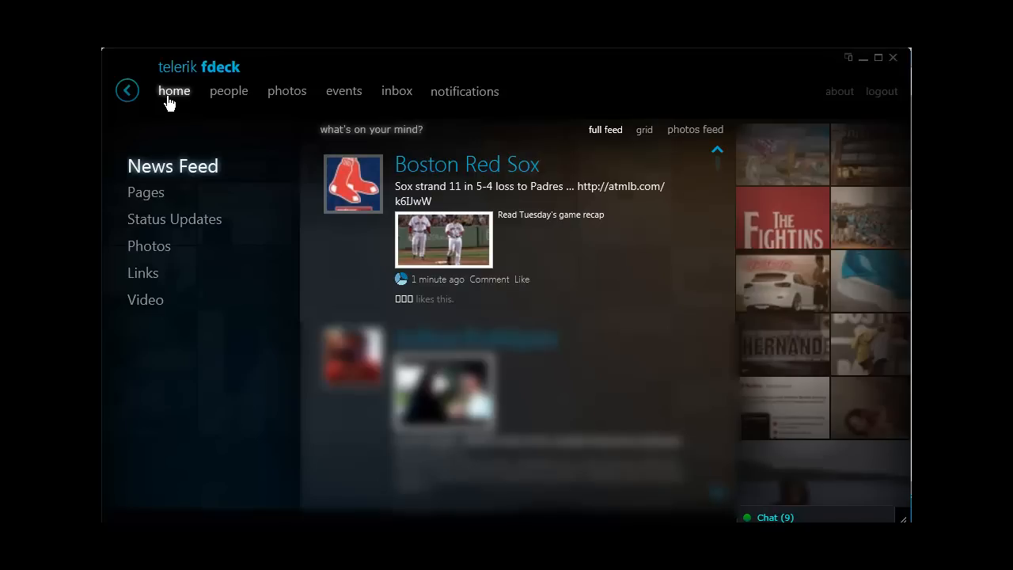
# Show the fdeck home news feed, then narrow it to posts from Pages
pyautogui.click(151, 192)
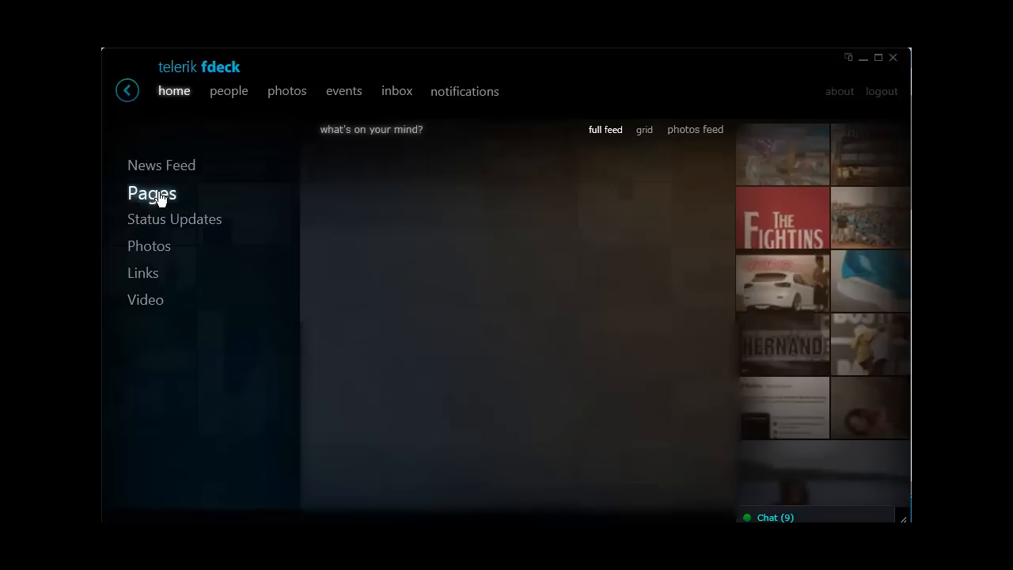
pyautogui.click(151, 192)
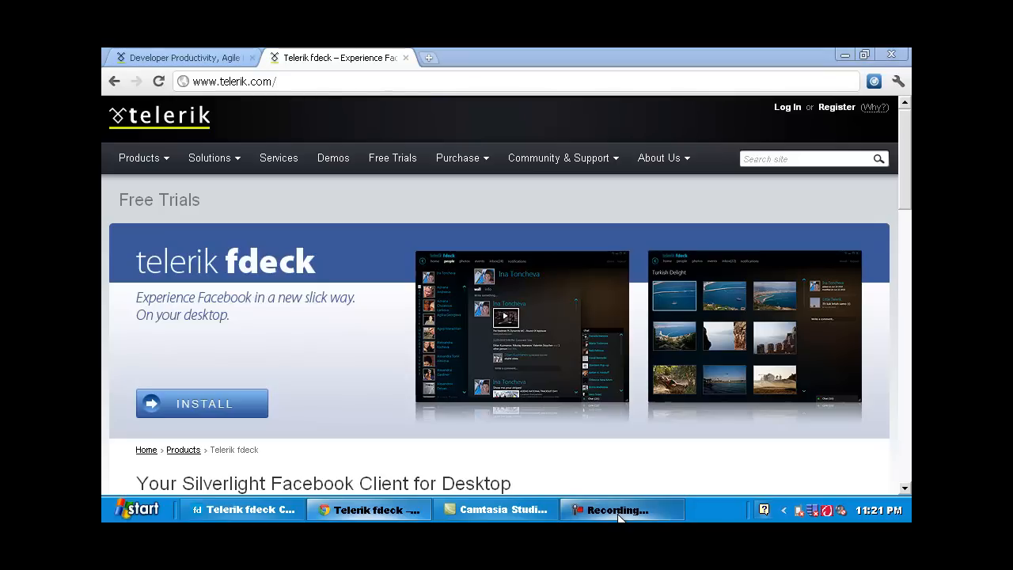
pyautogui.moveTo(619, 483)
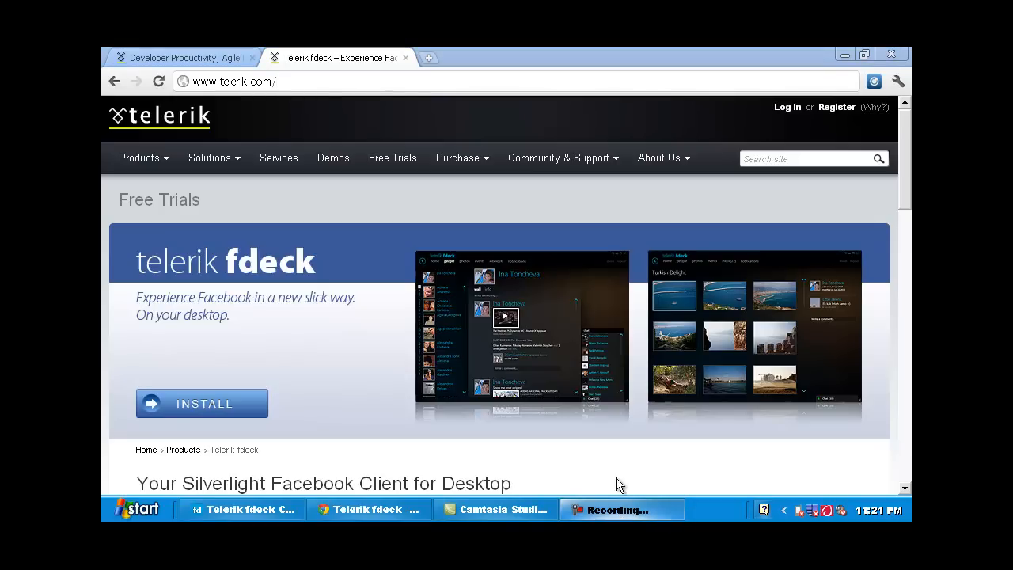
pyautogui.moveTo(719, 421)
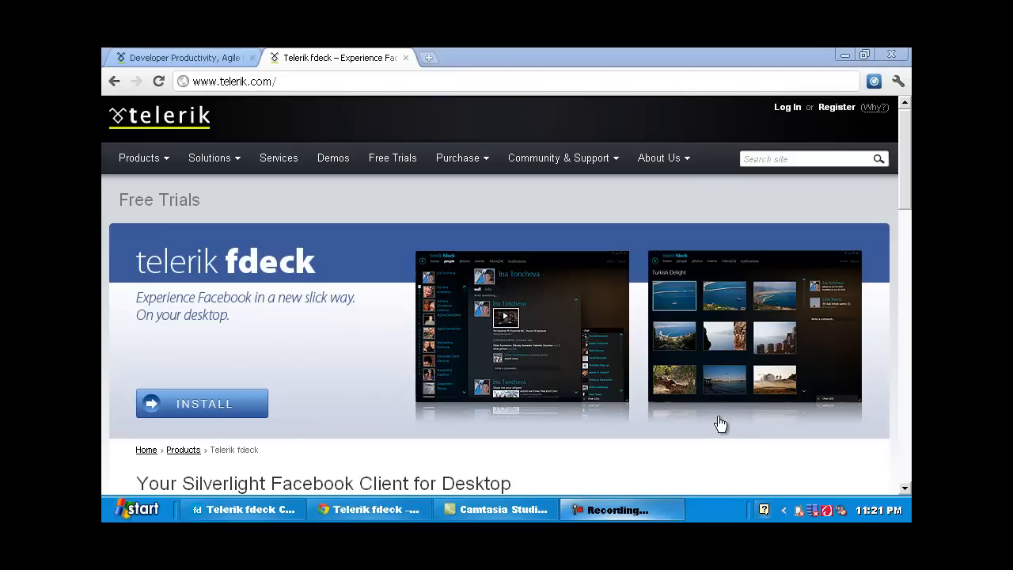